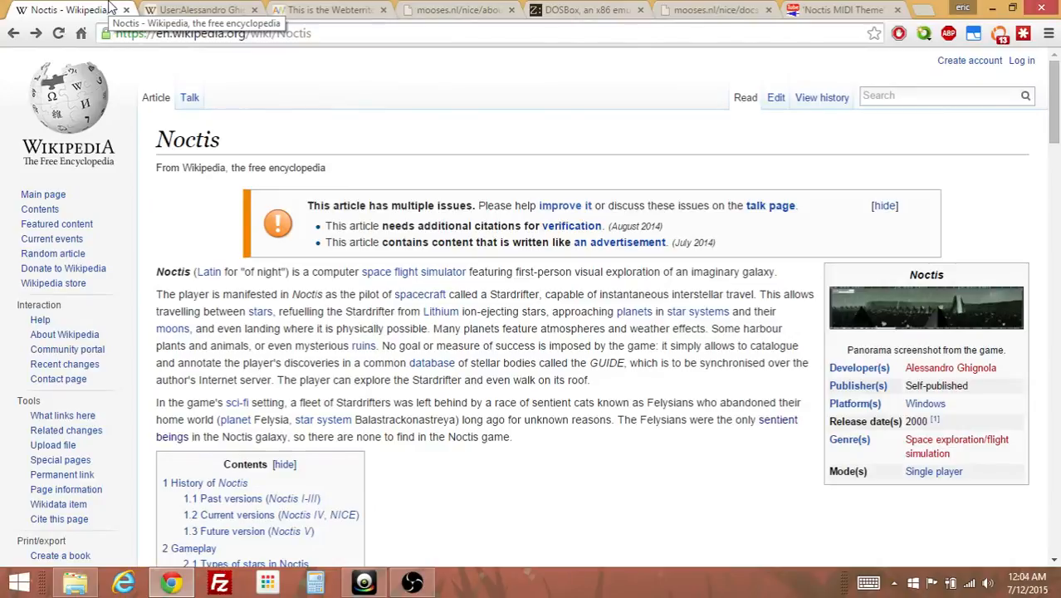
{"action": "mouse_move", "coordinate": [937, 381]}
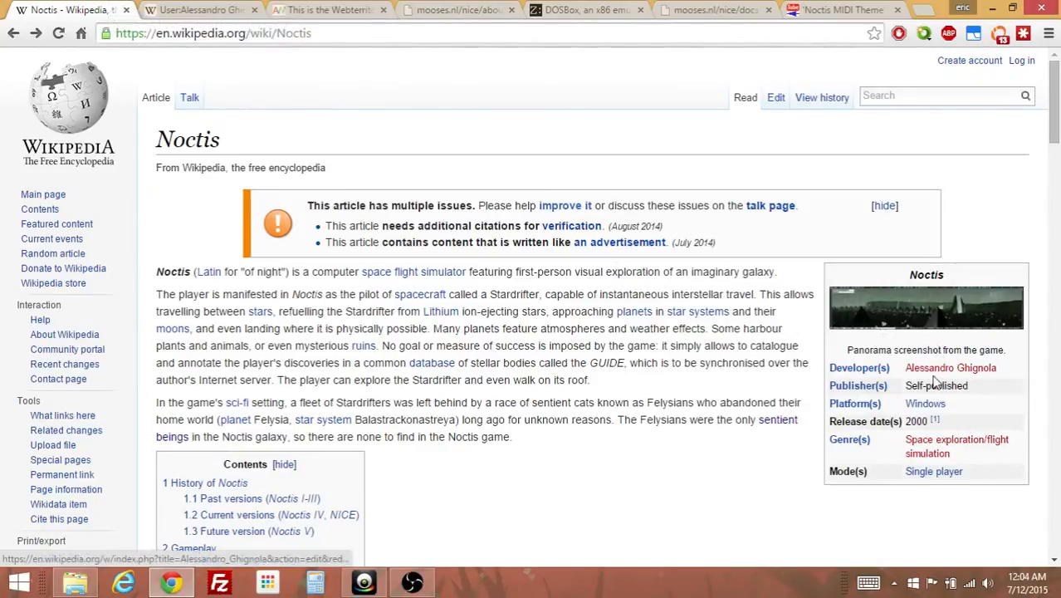
{"action": "mouse_move", "coordinate": [950, 368]}
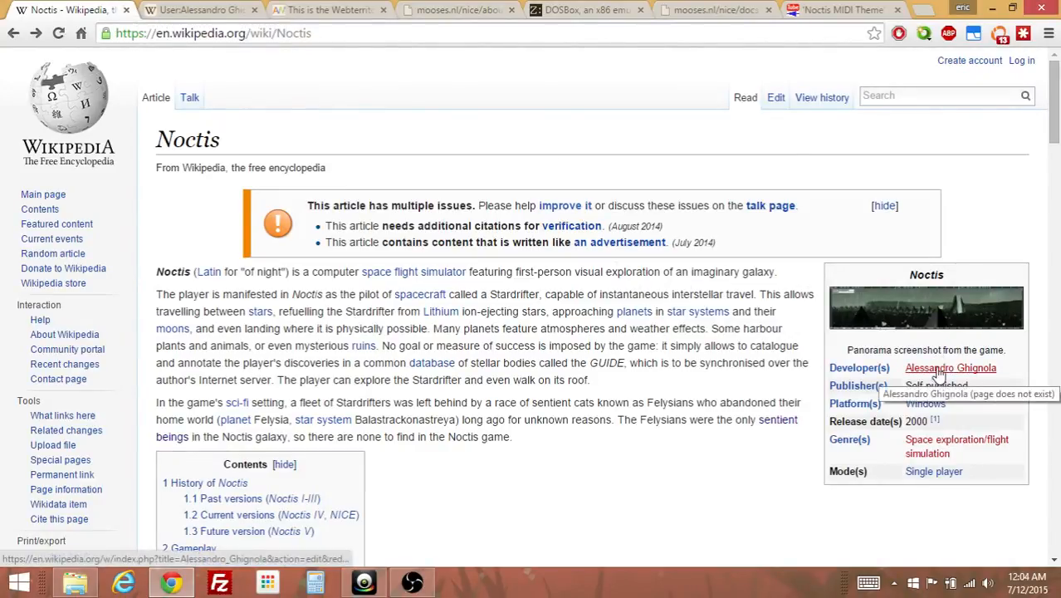
- Browse the current page, then switch to the AnyNowhere Noctis IV home page tab
{"action": "left_click", "coordinate": [952, 368]}
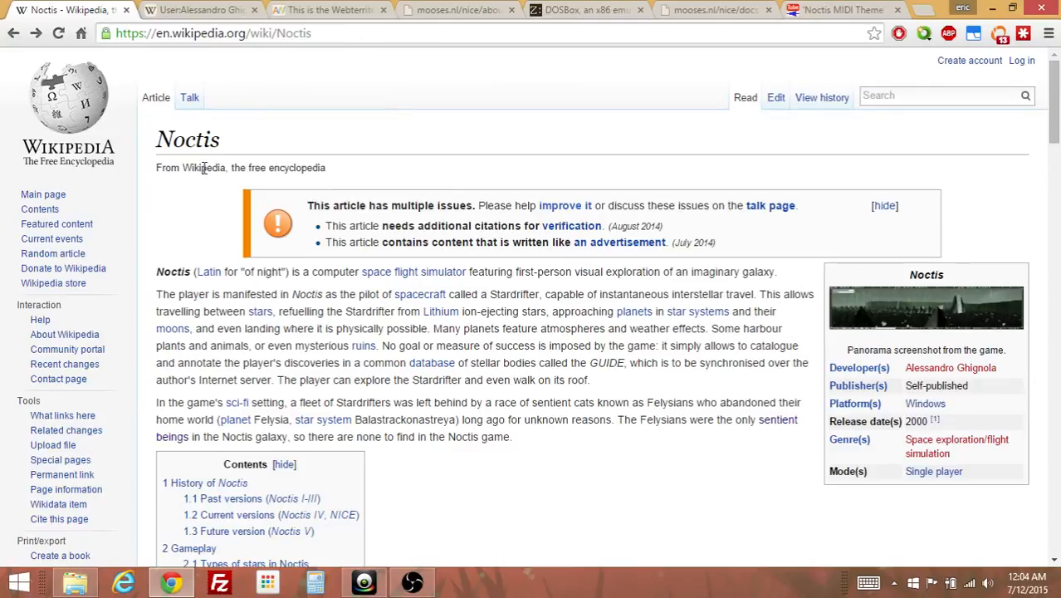
{"action": "mouse_move", "coordinate": [515, 262]}
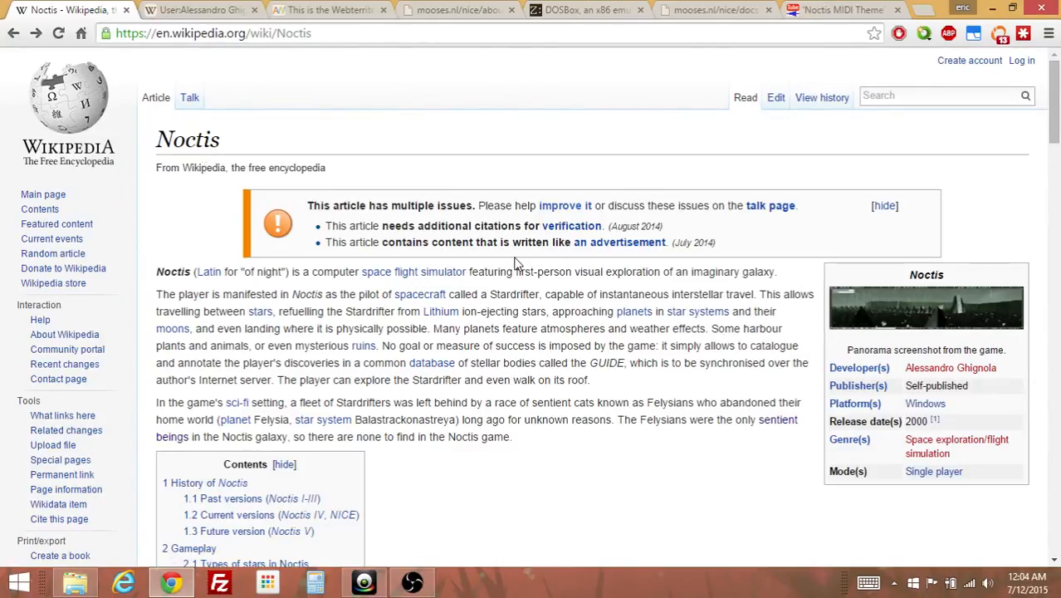
{"action": "scroll", "scroll_direction": "down", "scroll_amount": 3}
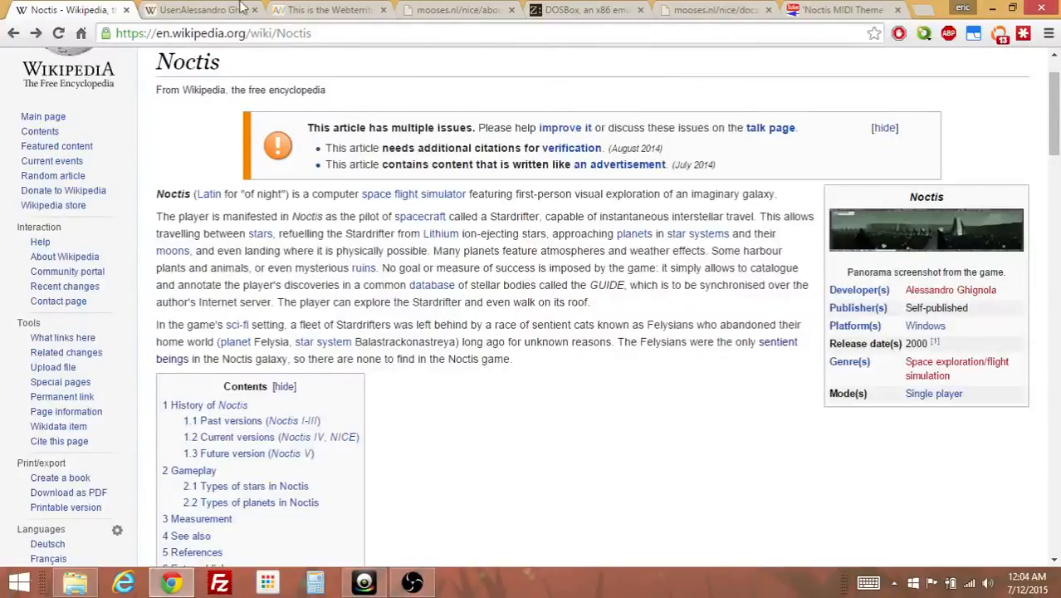
{"action": "left_click", "coordinate": [332, 10]}
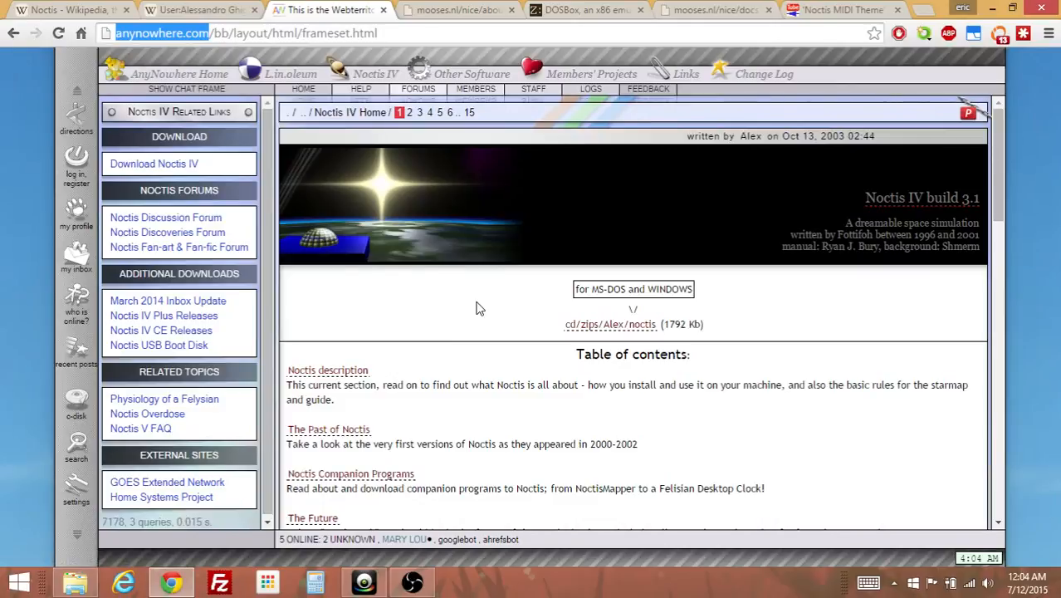
{"action": "mouse_move", "coordinate": [475, 272]}
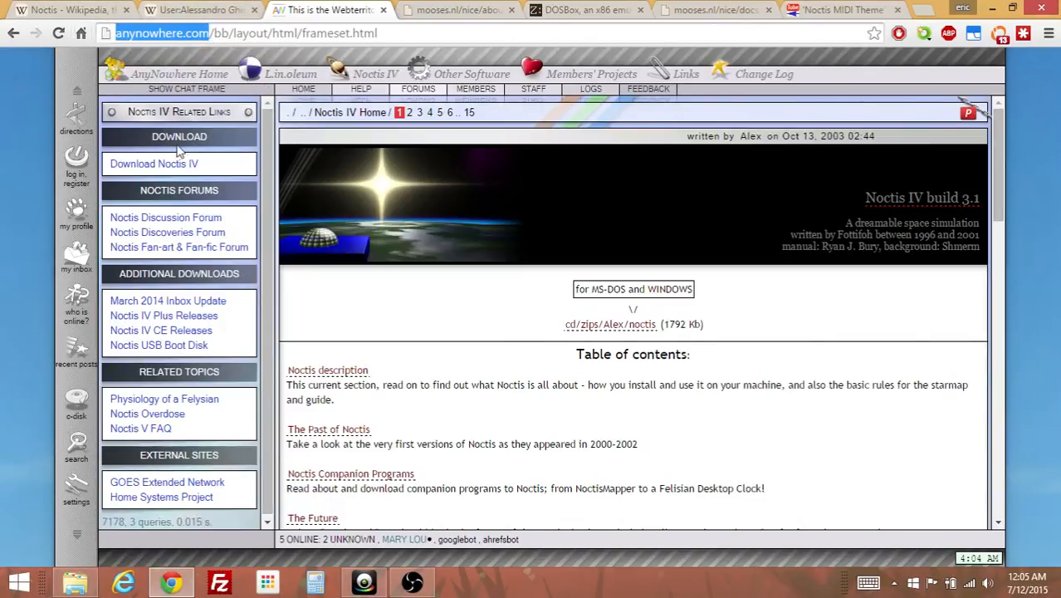
{"action": "mouse_move", "coordinate": [166, 167]}
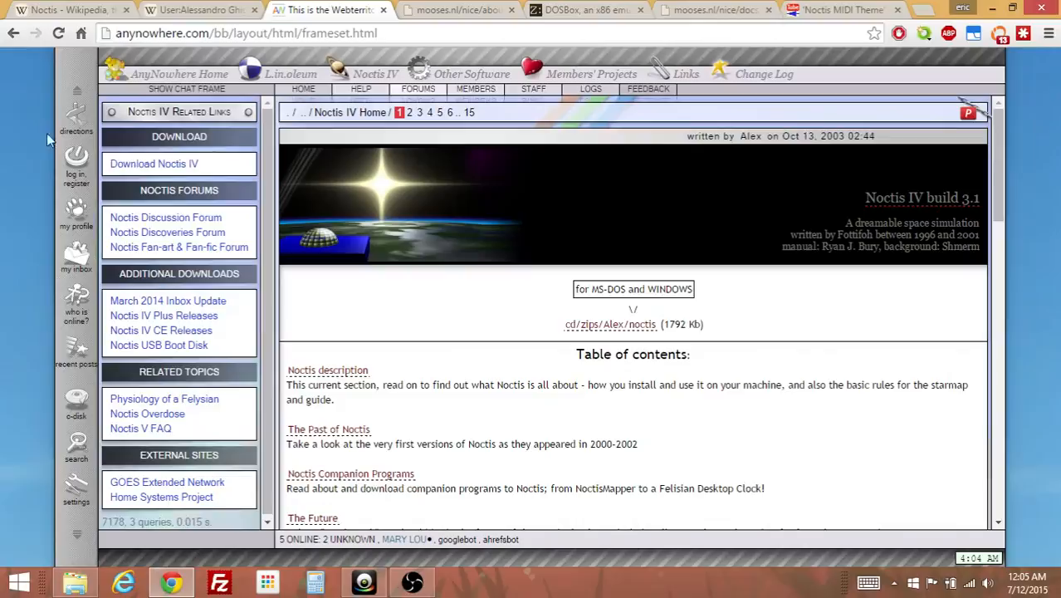
- Switch to the mooses.nl Noctis IV CE about tab and scroll to its Files section
{"action": "left_click", "coordinate": [459, 9]}
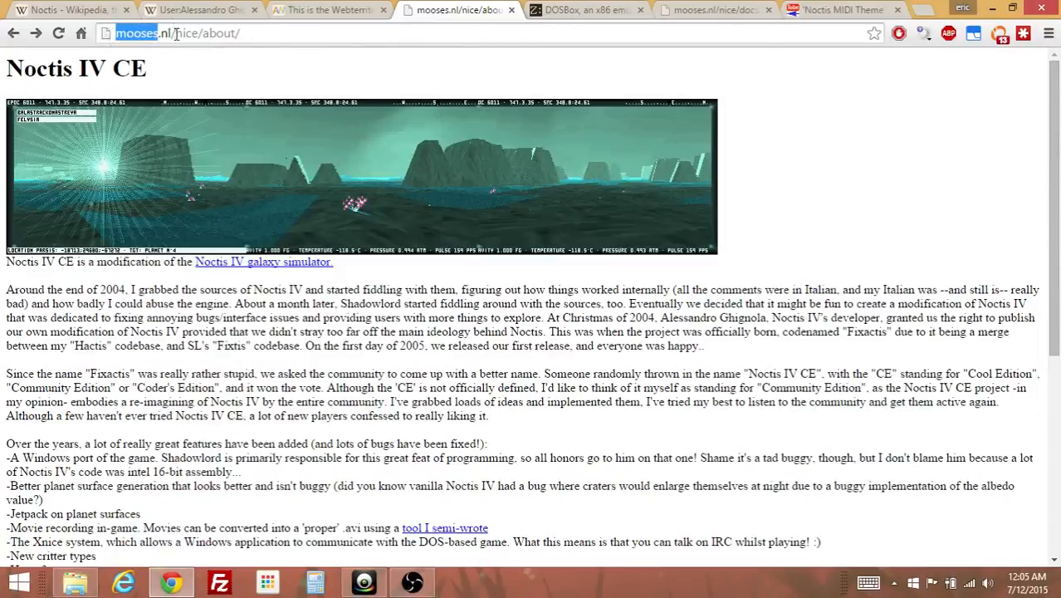
{"action": "left_click", "coordinate": [250, 36]}
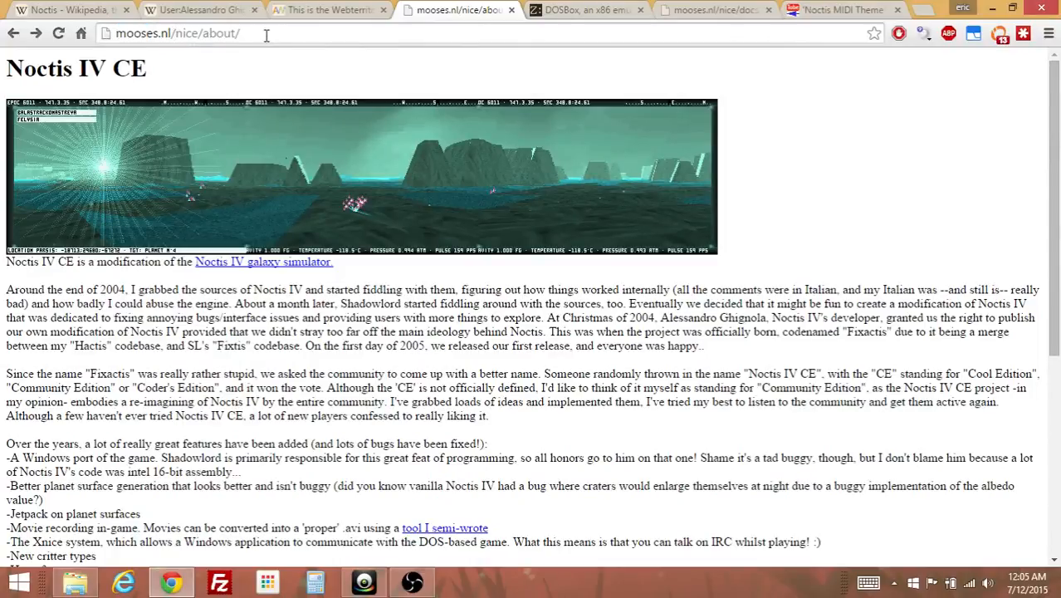
{"action": "mouse_move", "coordinate": [125, 79]}
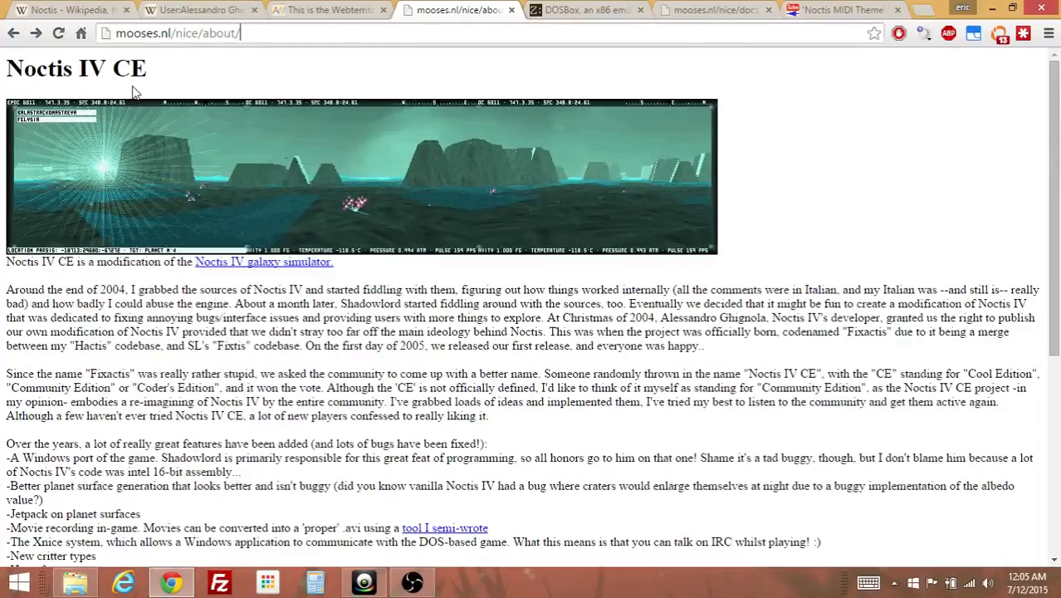
{"action": "scroll", "scroll_direction": "down", "scroll_amount": 3}
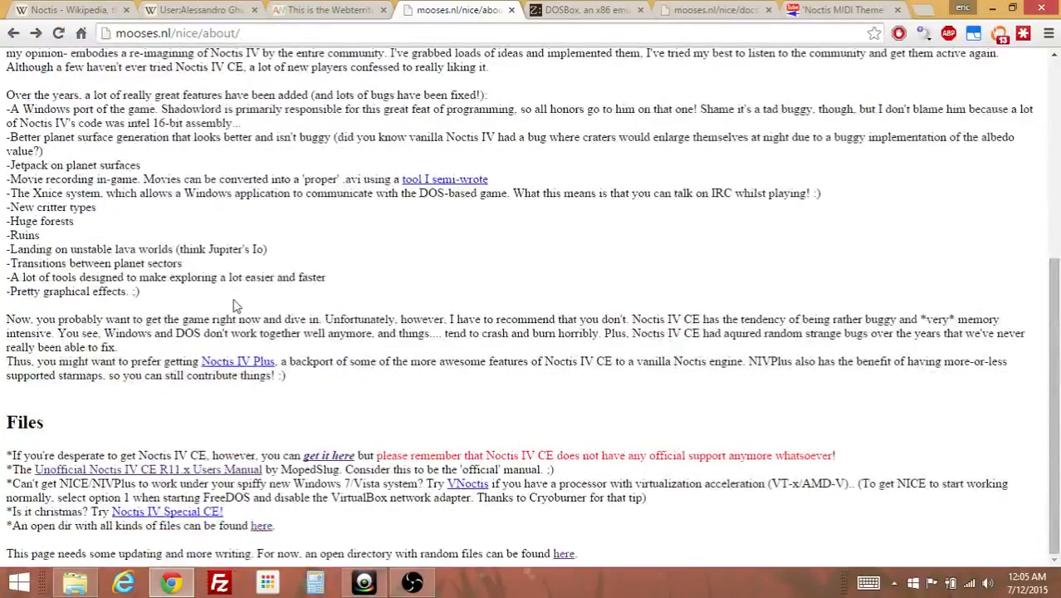
{"action": "mouse_move", "coordinate": [337, 456]}
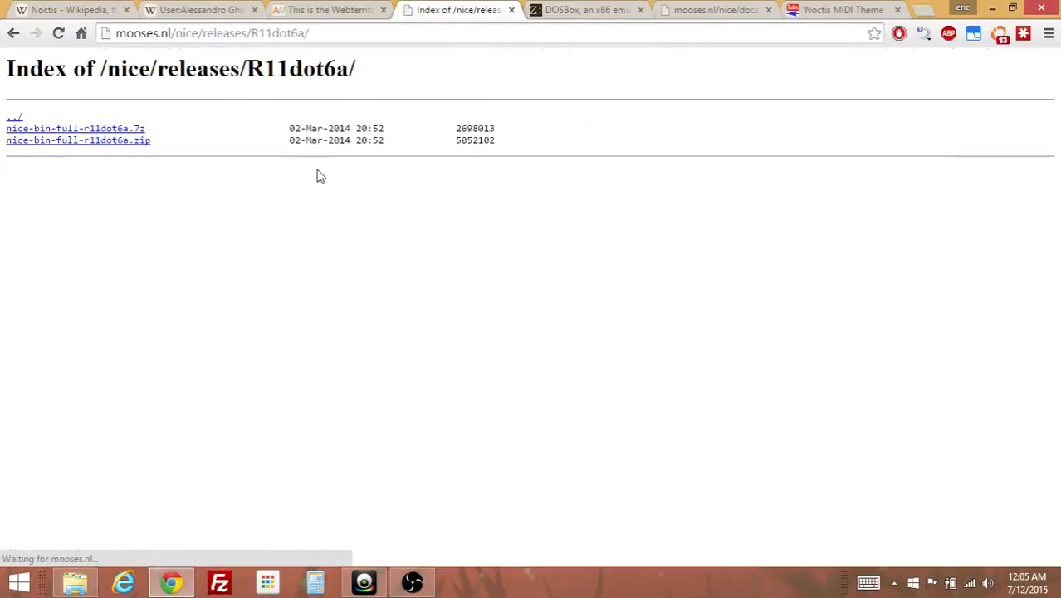
{"action": "mouse_move", "coordinate": [97, 142]}
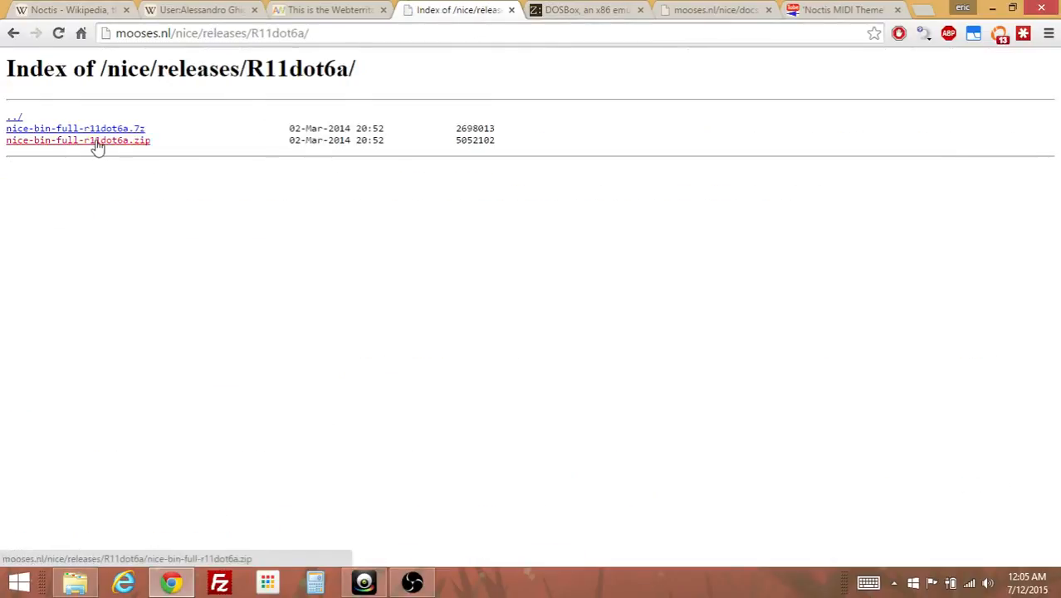
- Download the nice-bin-full-r11dot6a.zip release from mooses.nl
{"action": "left_click", "coordinate": [77, 140]}
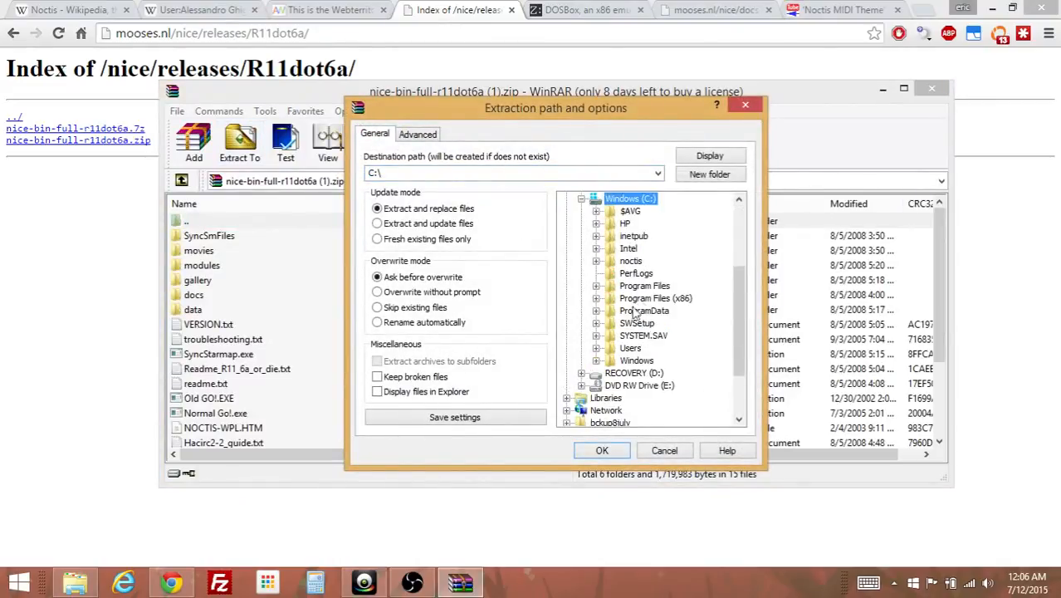
- Extract the archive to C:\noctis, overwriting all existing files, then close WinRAR
{"action": "left_click", "coordinate": [630, 261]}
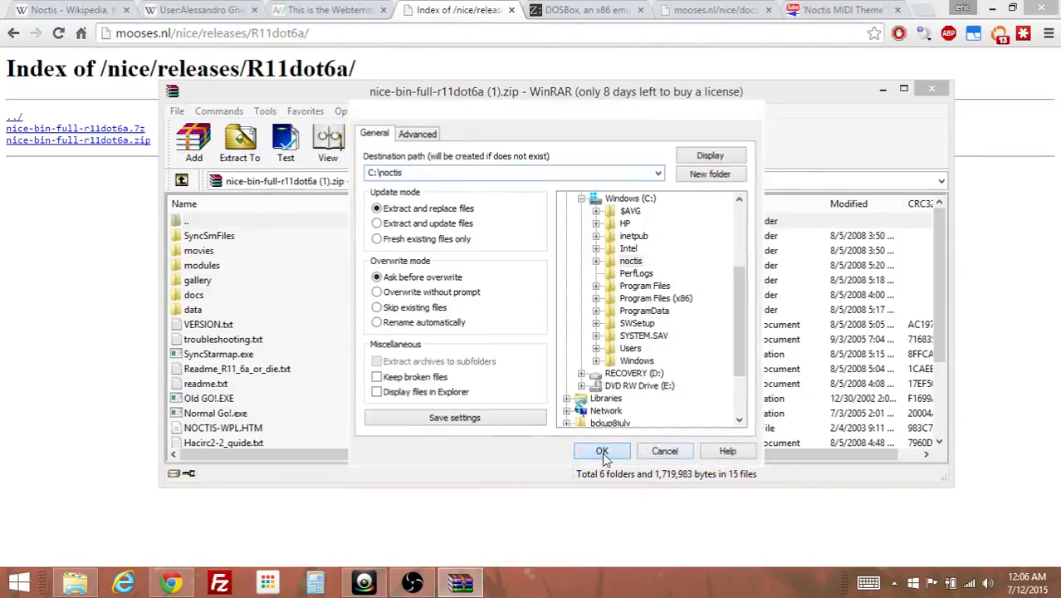
{"action": "left_click", "coordinate": [602, 451]}
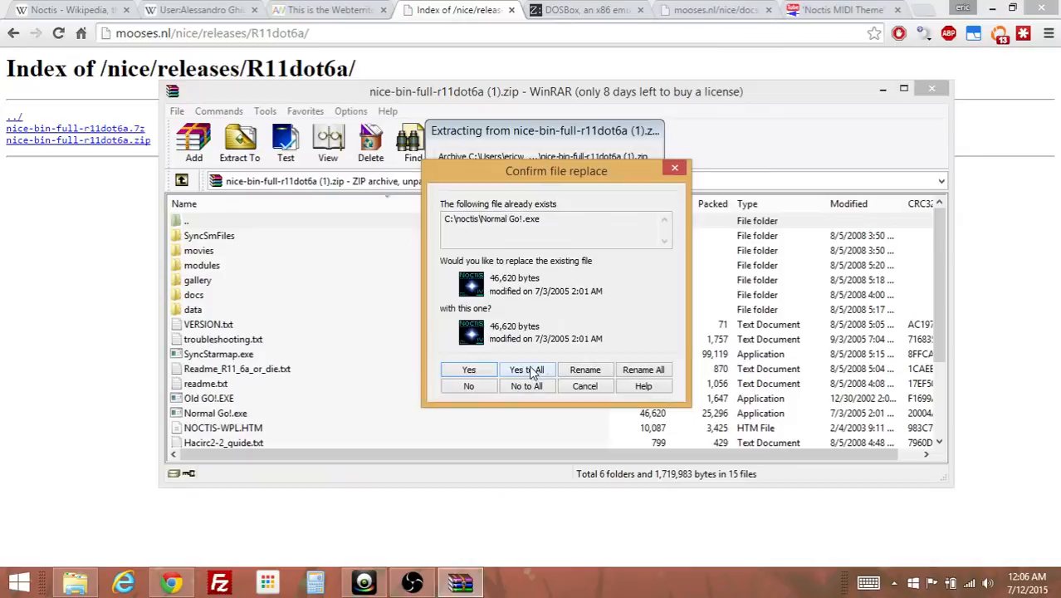
{"action": "mouse_move", "coordinate": [544, 381]}
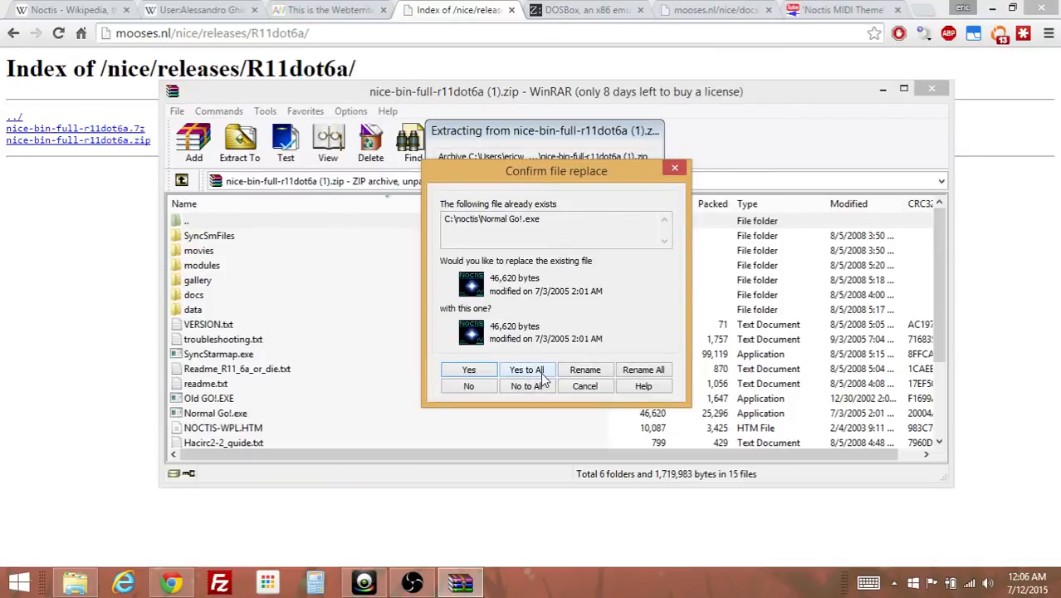
{"action": "left_click", "coordinate": [527, 369]}
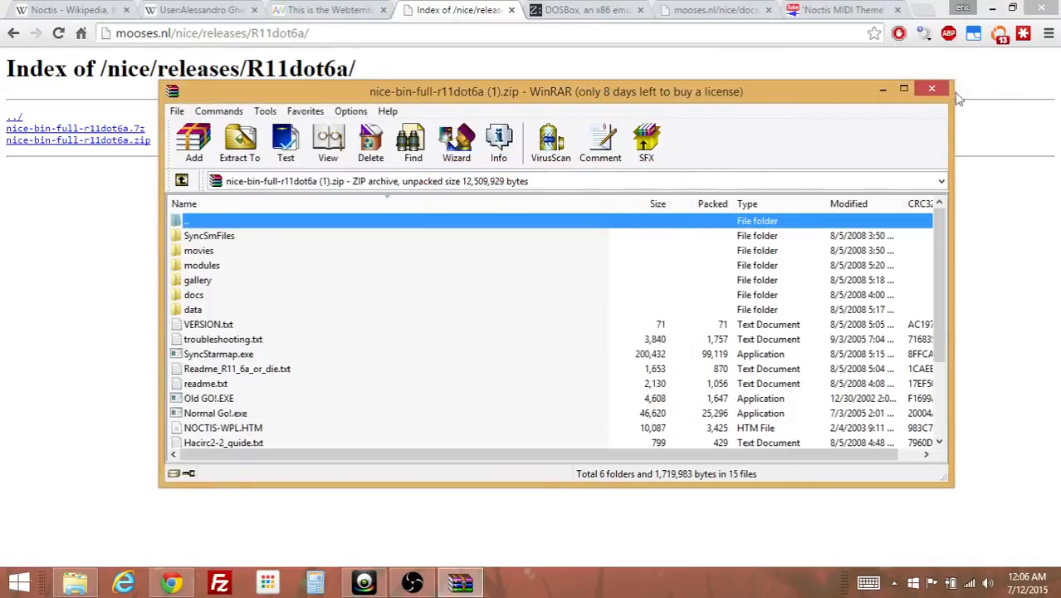
{"action": "mouse_move", "coordinate": [933, 96]}
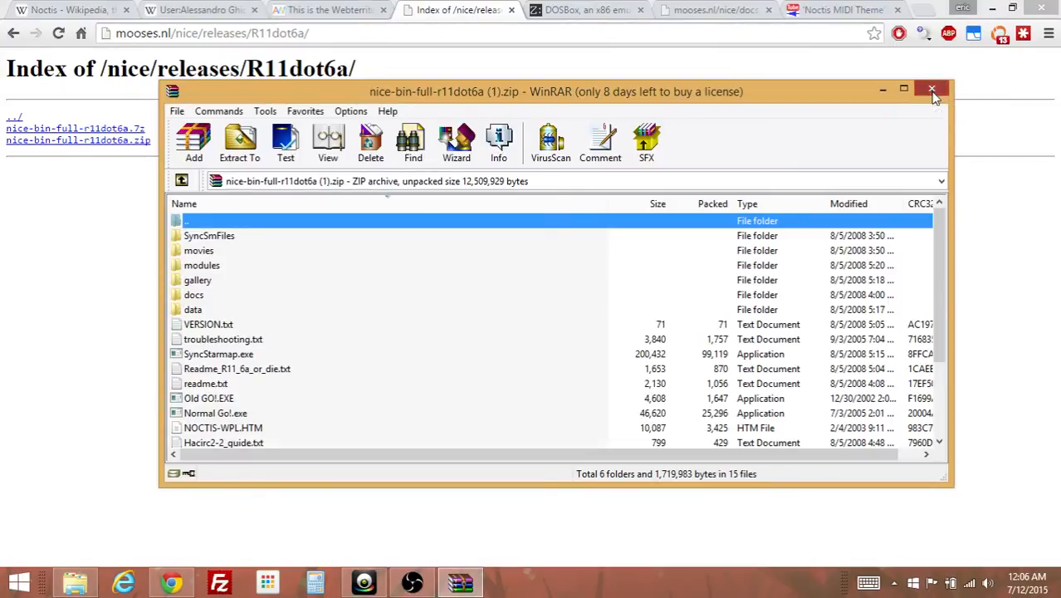
{"action": "left_click", "coordinate": [932, 89]}
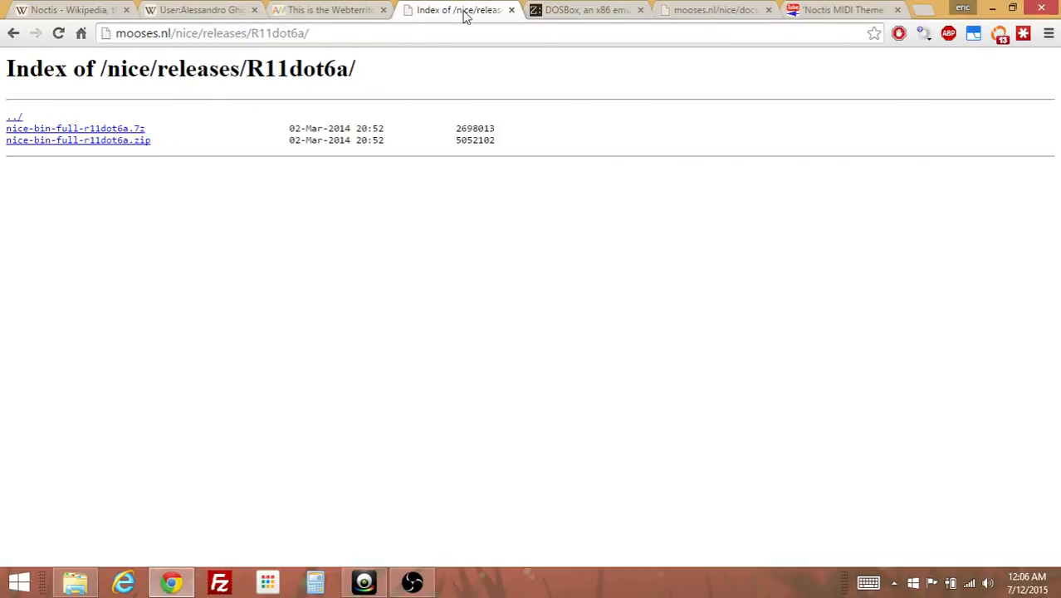
{"action": "mouse_move", "coordinate": [465, 17]}
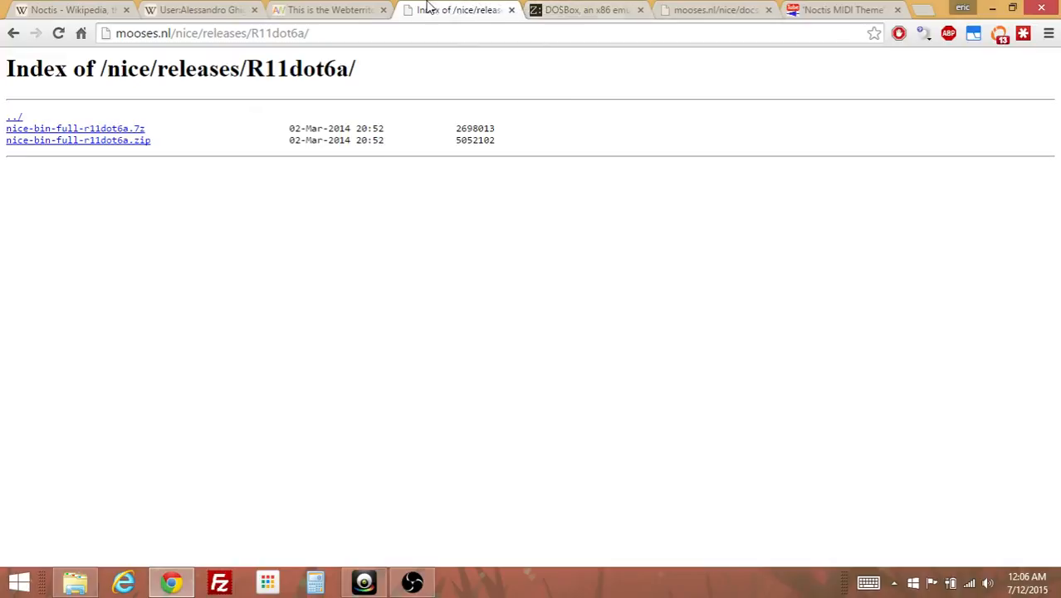
{"action": "mouse_move", "coordinate": [444, 144]}
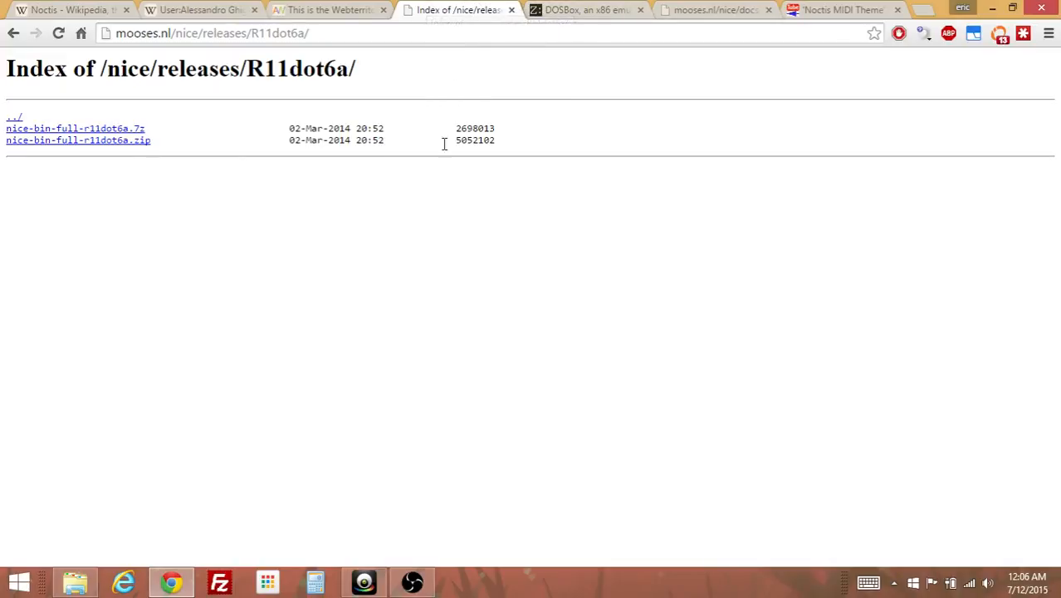
{"action": "mouse_move", "coordinate": [443, 156]}
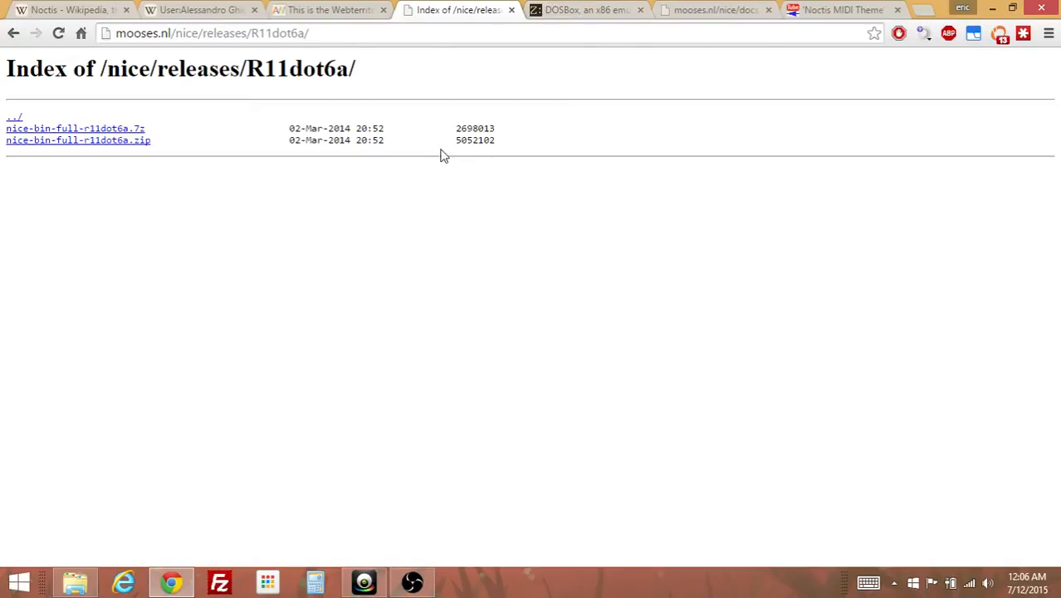
{"action": "mouse_move", "coordinate": [447, 137]}
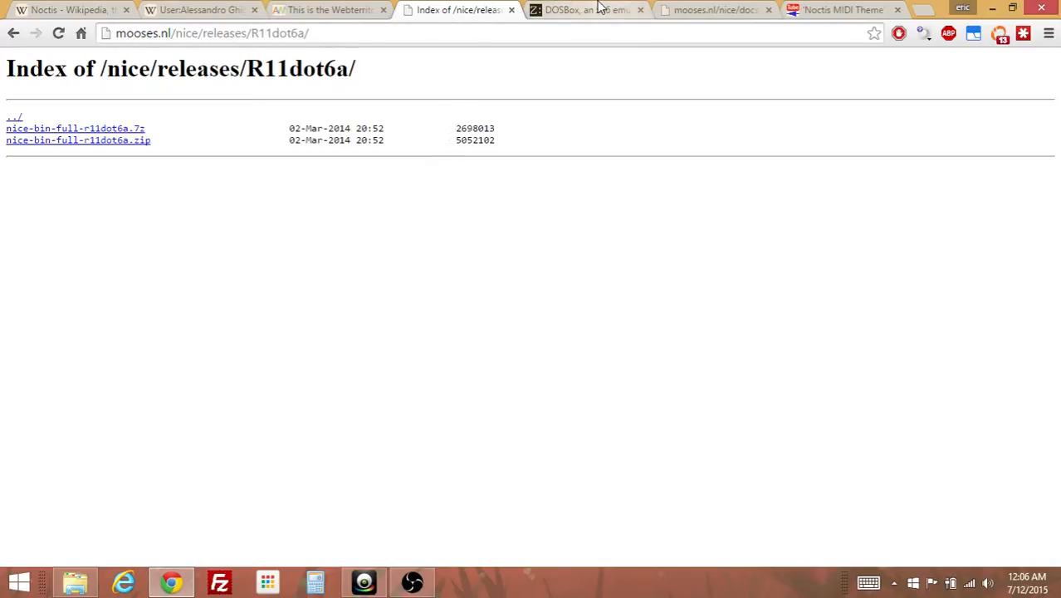
- From the DOSBox site's Downloads page, start the 0.74 Win32 installer download
{"action": "left_click", "coordinate": [581, 9]}
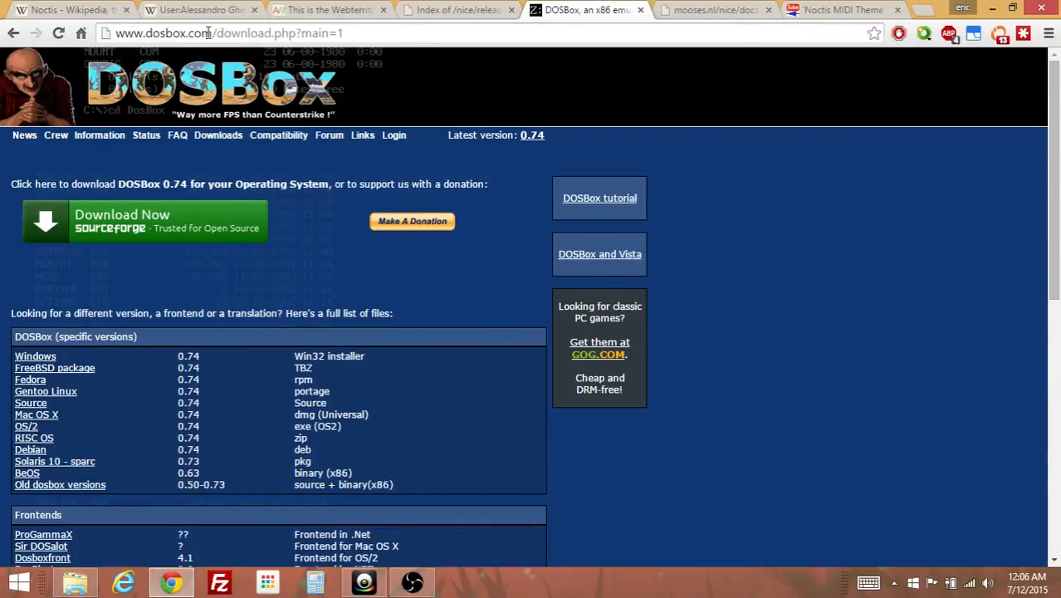
{"action": "mouse_move", "coordinate": [241, 141]}
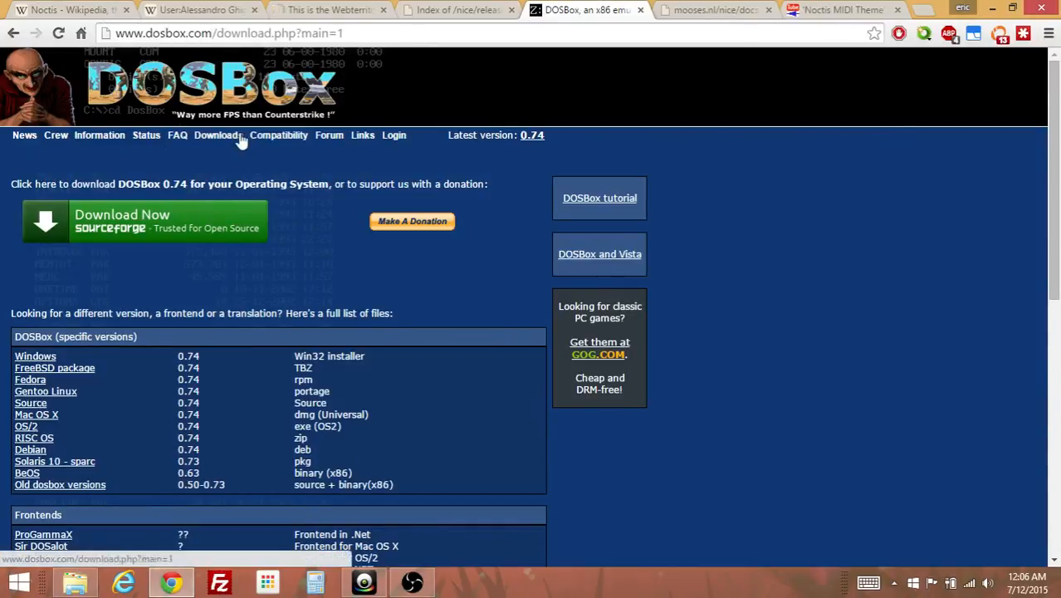
{"action": "left_click", "coordinate": [218, 135]}
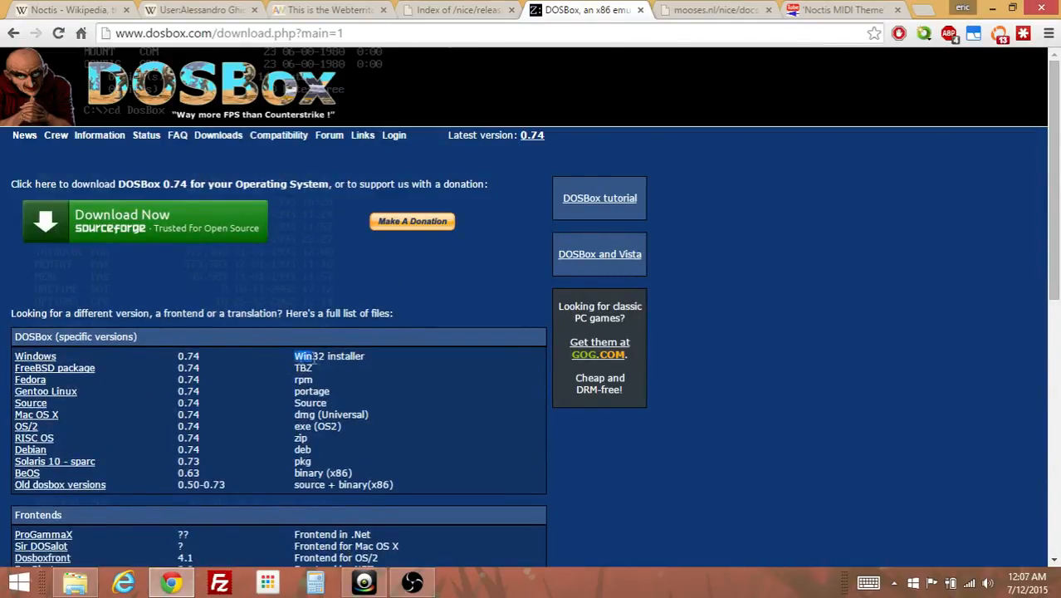
{"action": "mouse_move", "coordinate": [375, 360]}
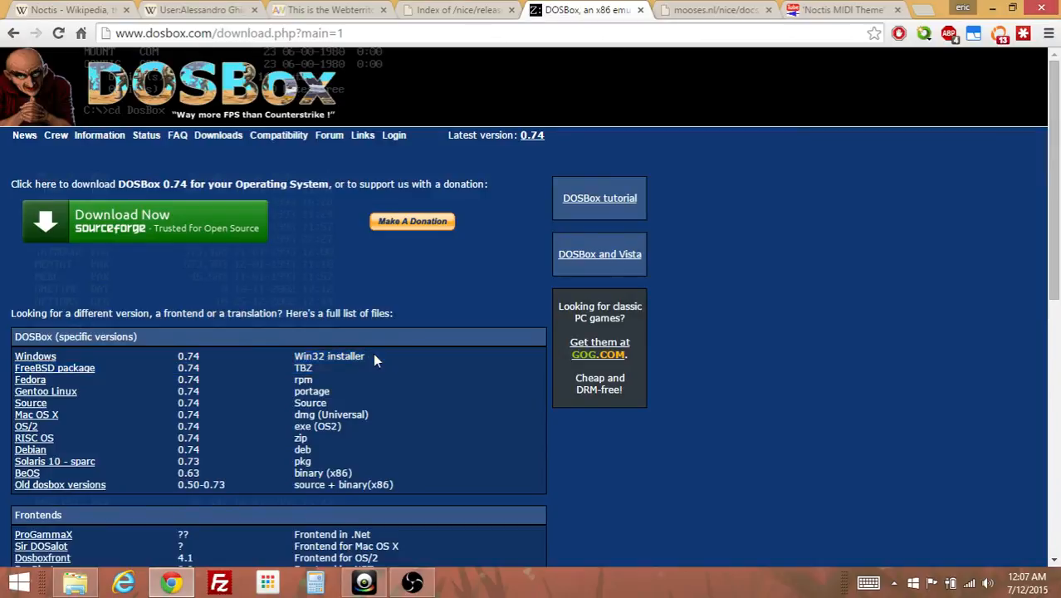
{"action": "mouse_move", "coordinate": [174, 356]}
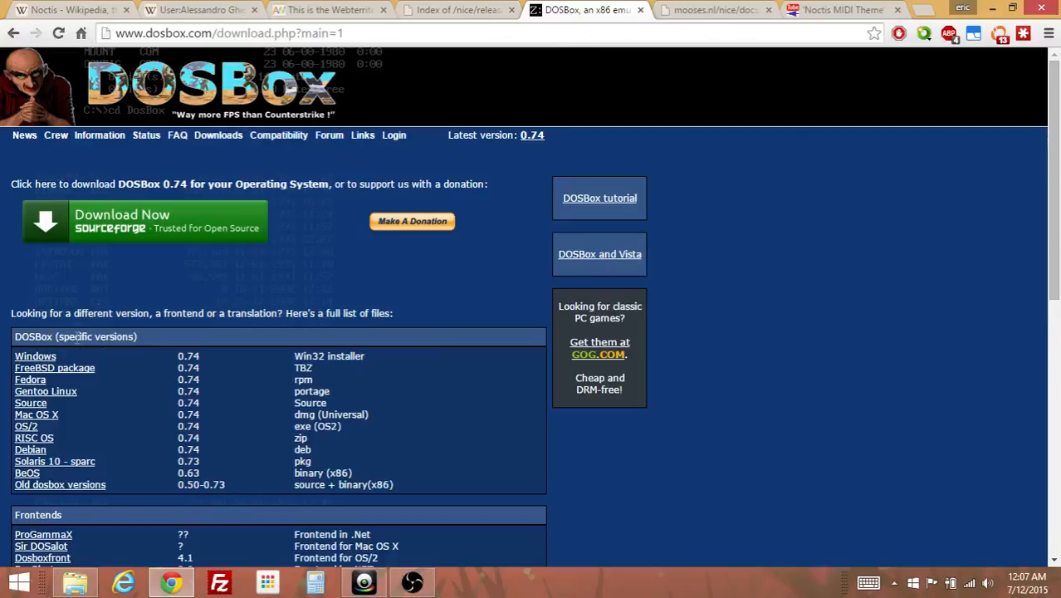
{"action": "left_click", "coordinate": [144, 221]}
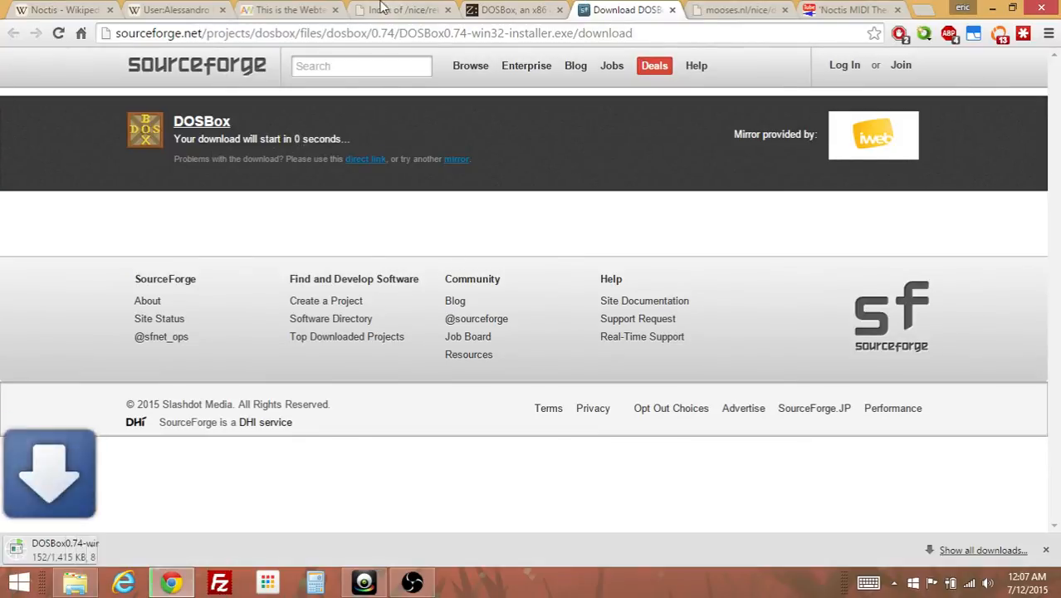
- Reveal the downloaded DOSBox installer in its folder, then close Chrome
{"action": "left_click", "coordinate": [399, 10]}
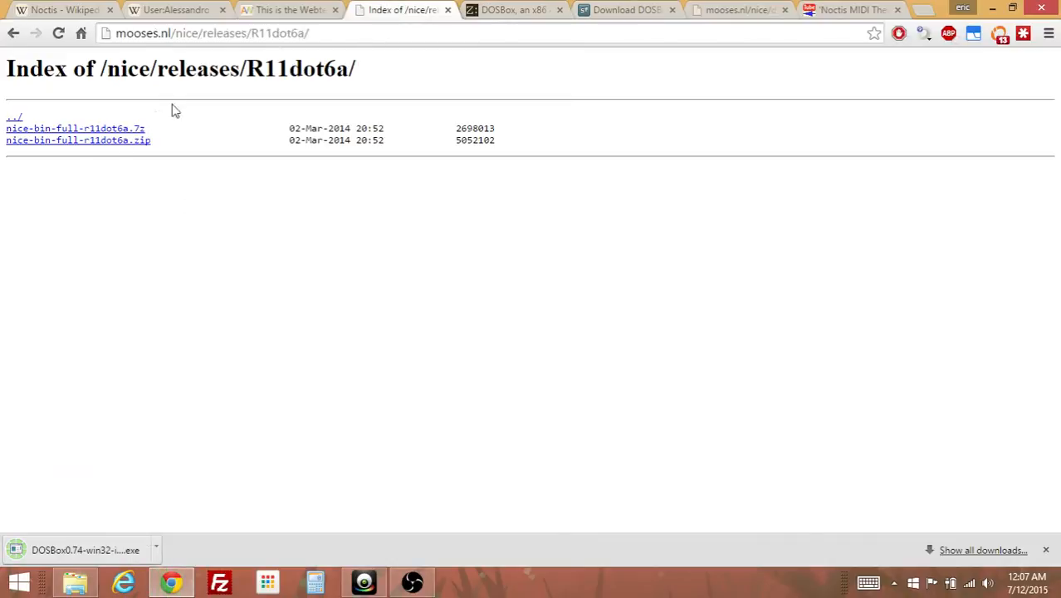
{"action": "left_click", "coordinate": [627, 9]}
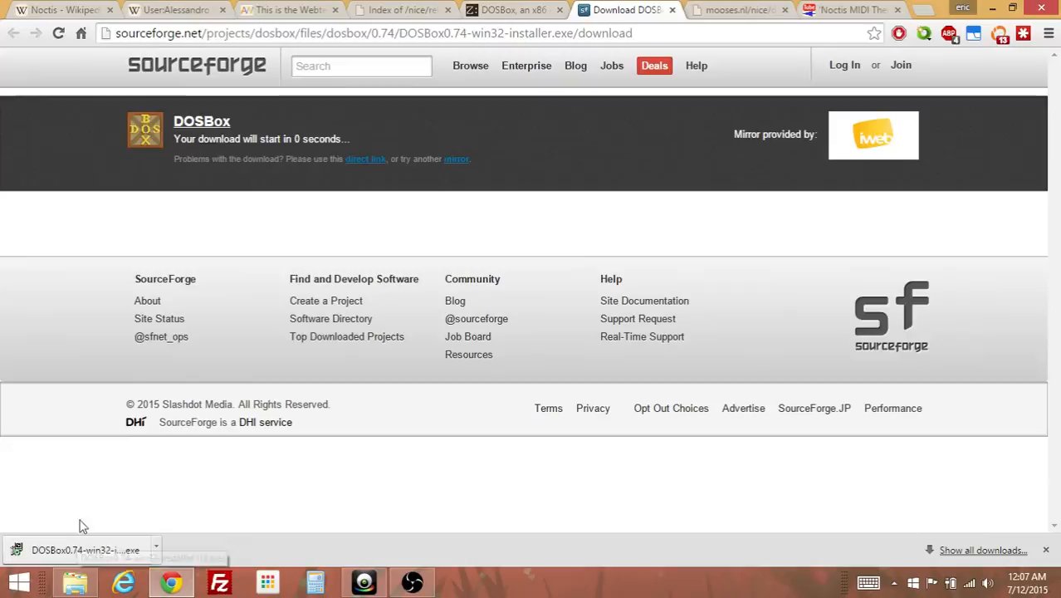
{"action": "left_click", "coordinate": [157, 543]}
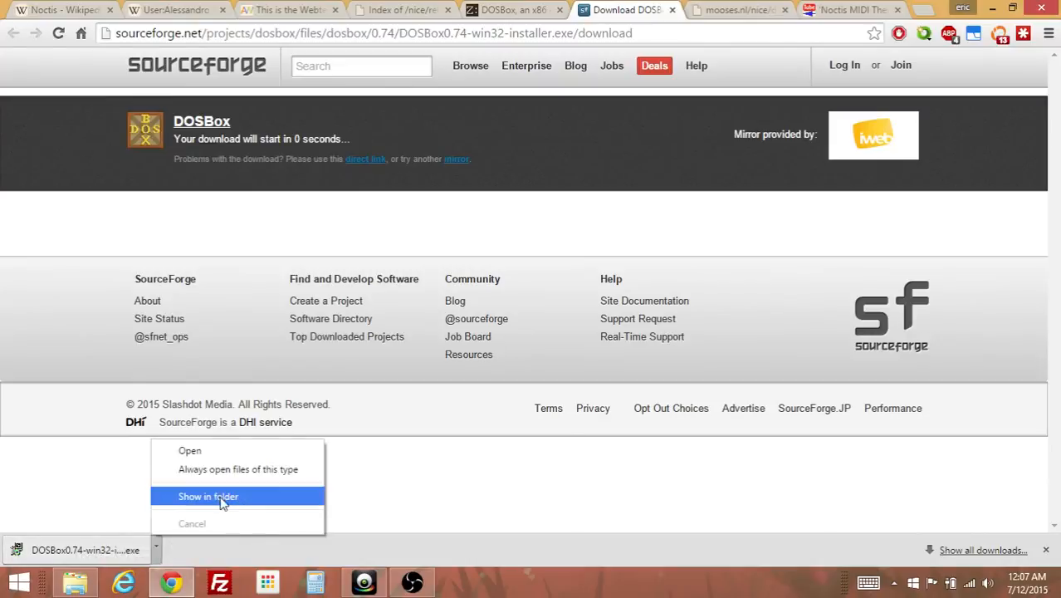
{"action": "left_click", "coordinate": [208, 496]}
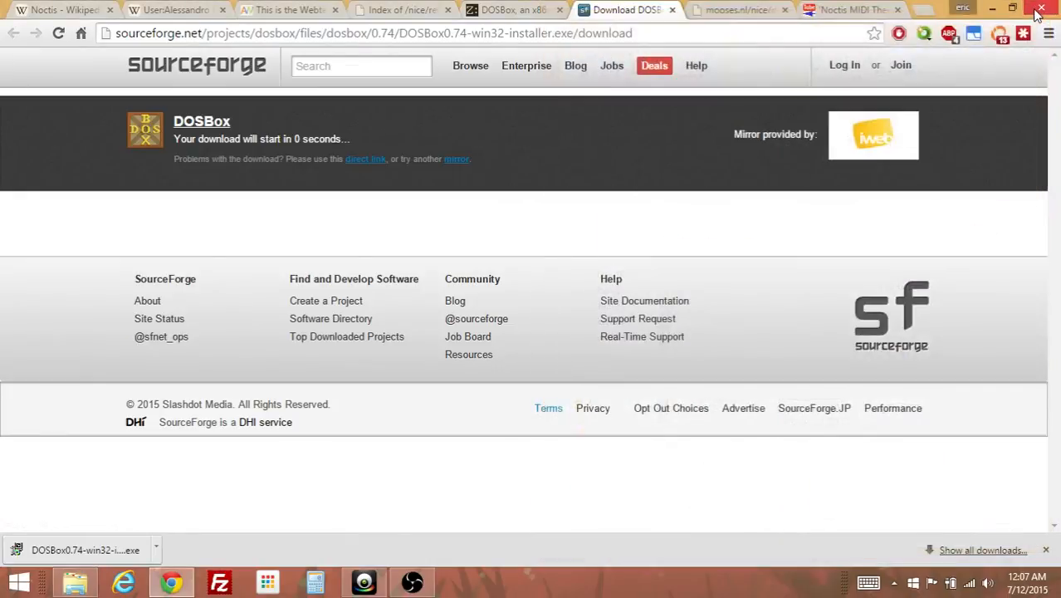
{"action": "left_click", "coordinate": [1049, 9]}
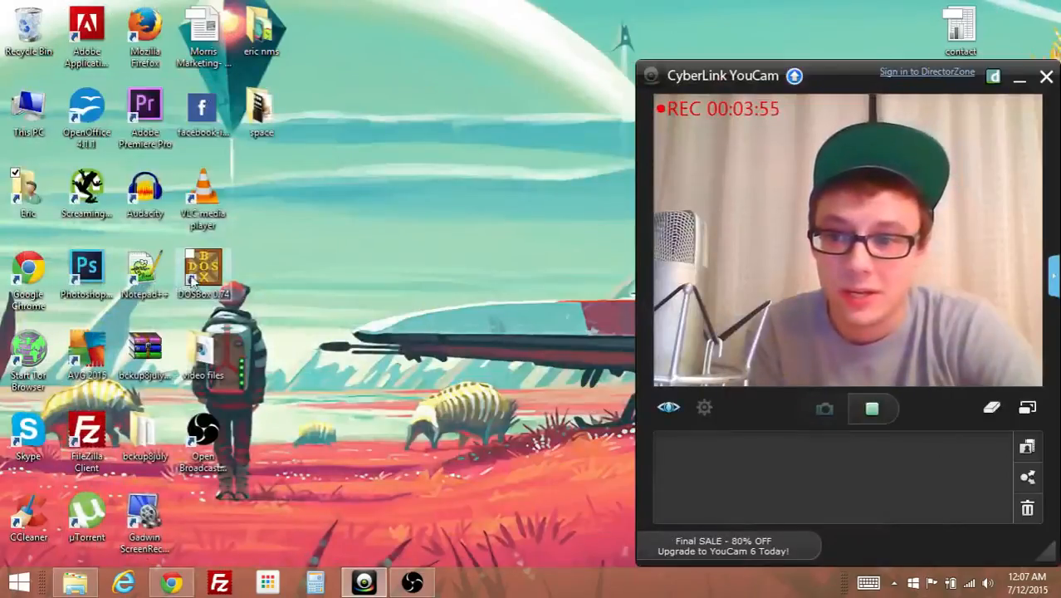
{"action": "left_click", "coordinate": [1046, 76]}
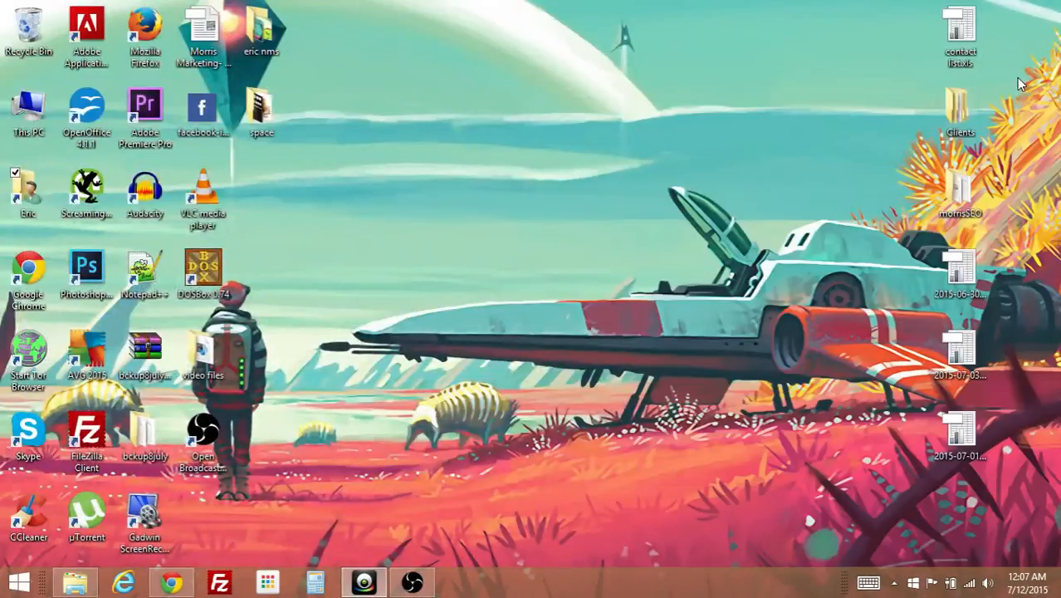
{"action": "left_click", "coordinate": [203, 270]}
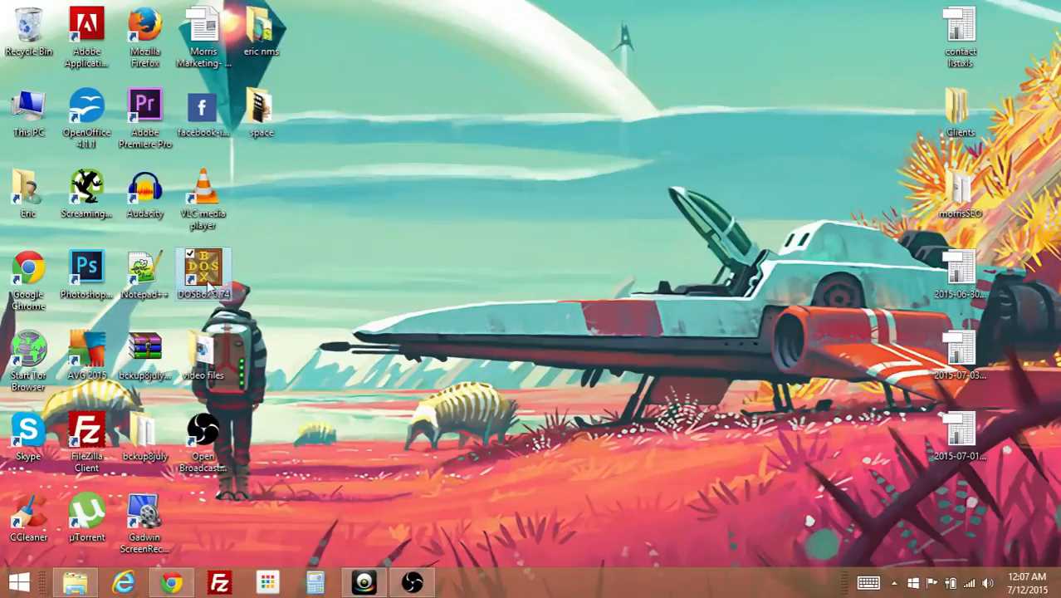
{"action": "mouse_move", "coordinate": [213, 268]}
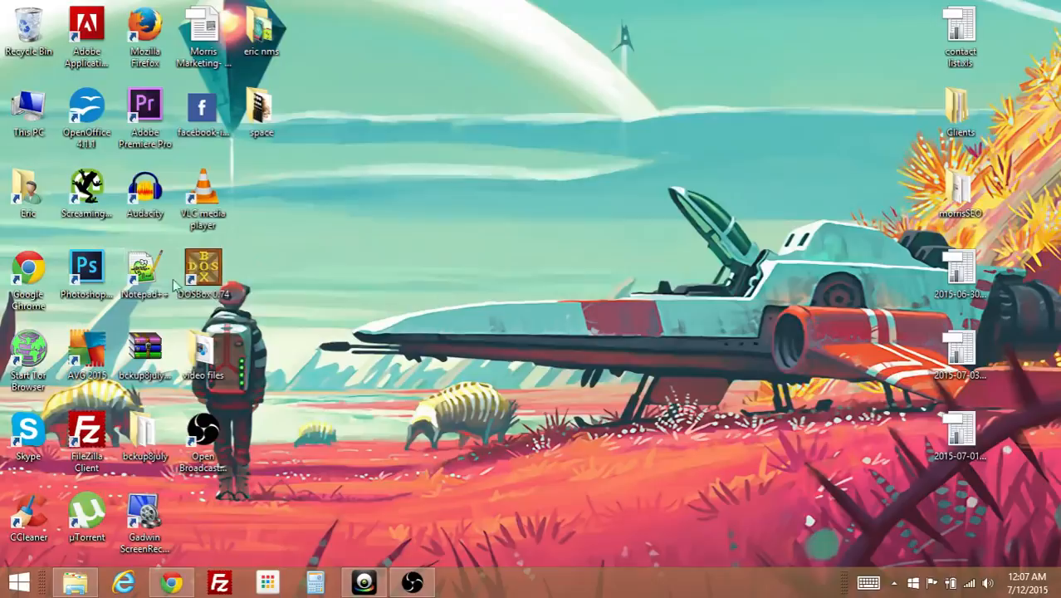
{"action": "mouse_move", "coordinate": [218, 299]}
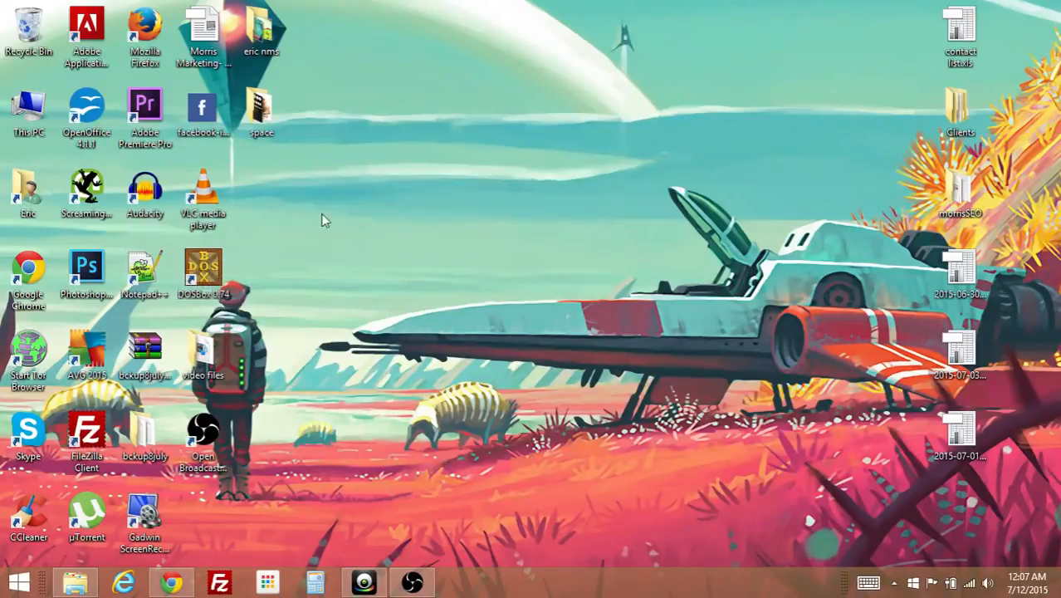
{"action": "mouse_move", "coordinate": [318, 323]}
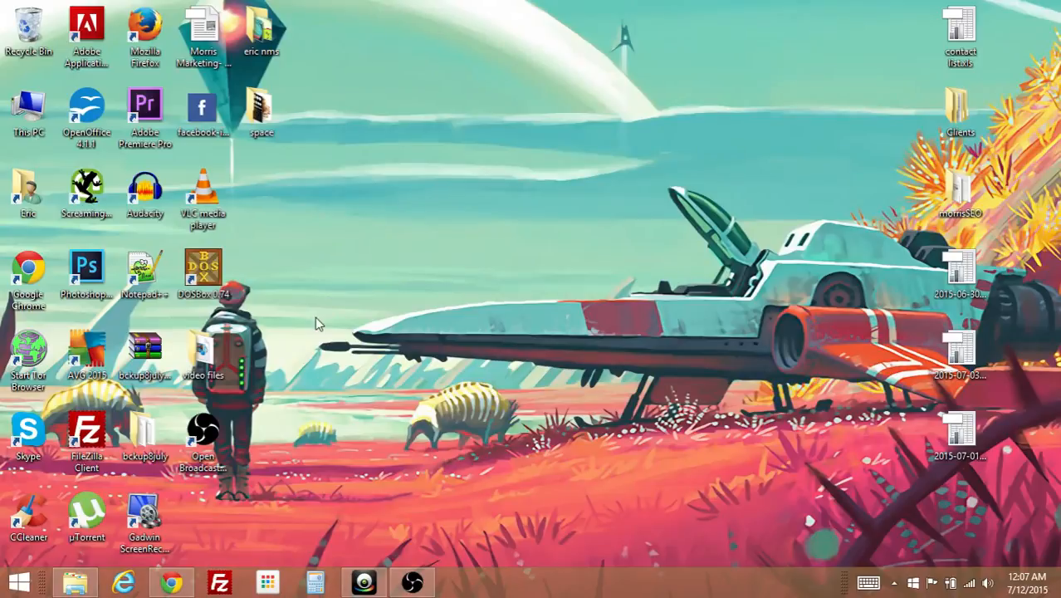
{"action": "mouse_move", "coordinate": [324, 316]}
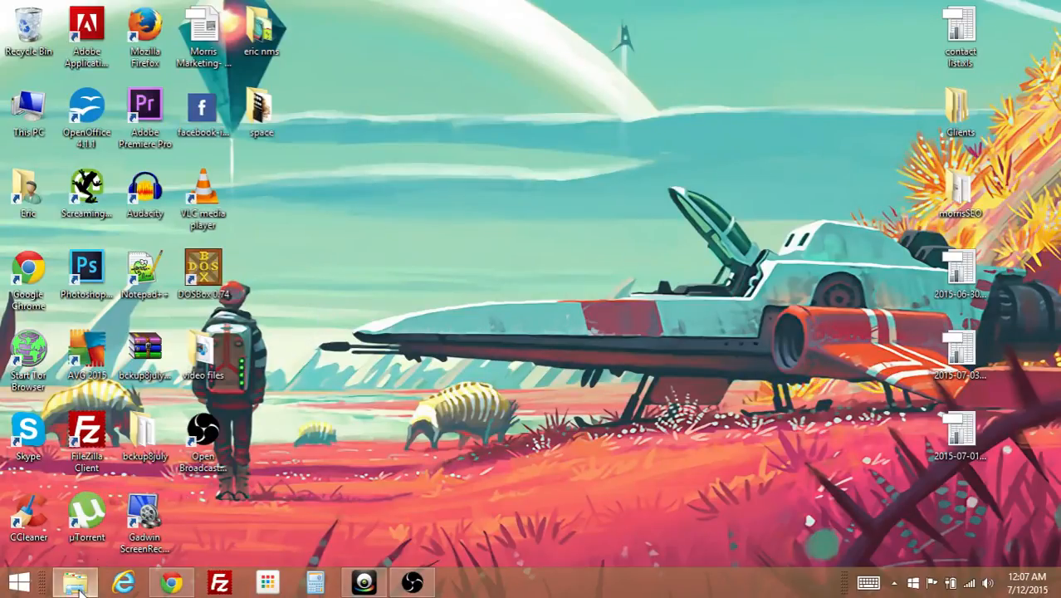
- In File Explorer at C:\noctis, select DWNoctis.exe ready to launch
{"action": "left_click", "coordinate": [73, 578]}
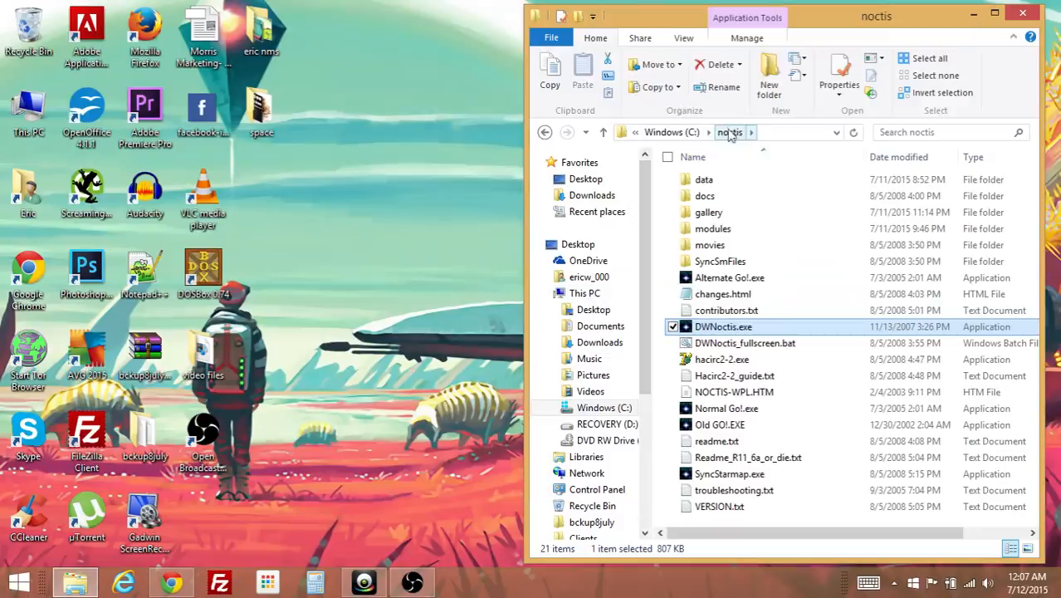
{"action": "left_click", "coordinate": [705, 195]}
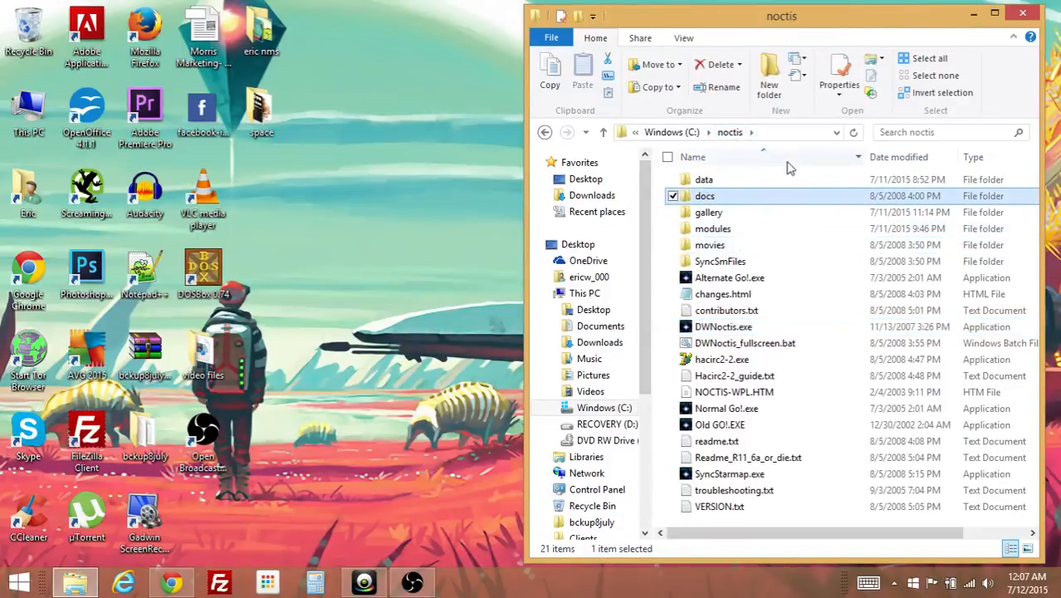
{"action": "left_click", "coordinate": [723, 326]}
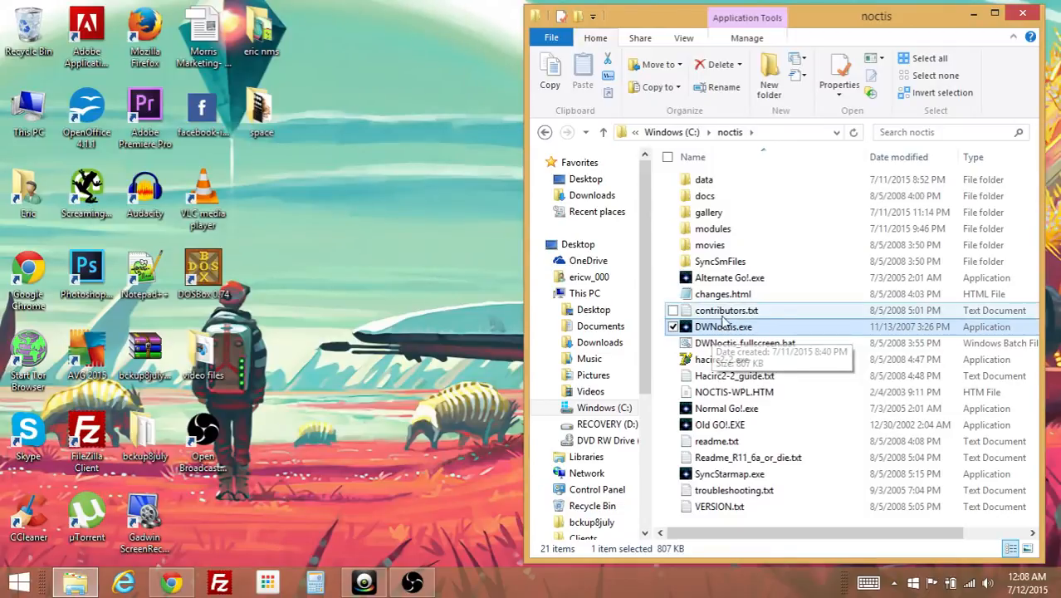
{"action": "mouse_move", "coordinate": [725, 310]}
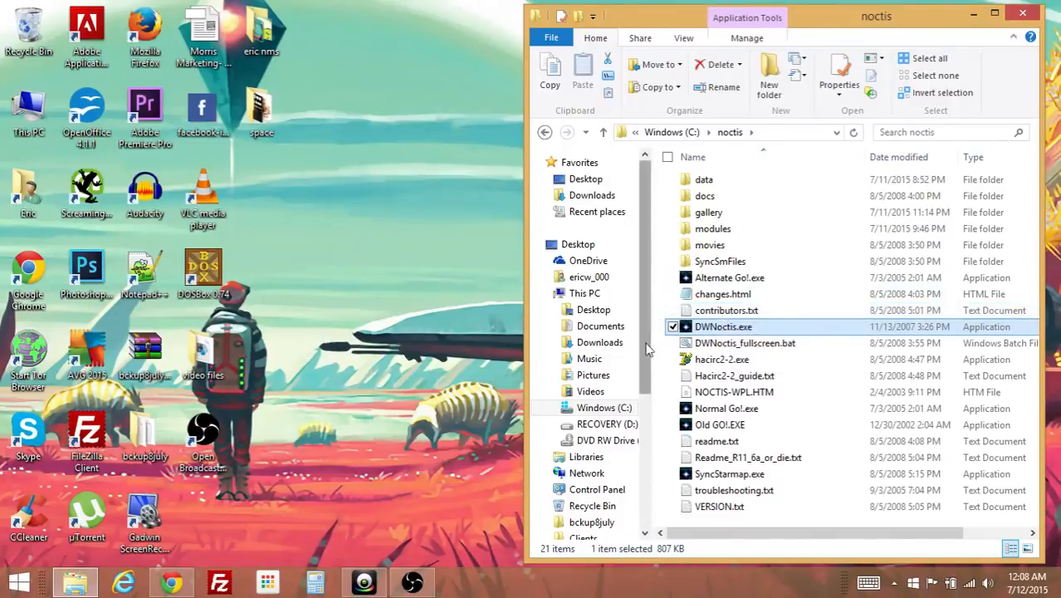
{"action": "mouse_move", "coordinate": [723, 326]}
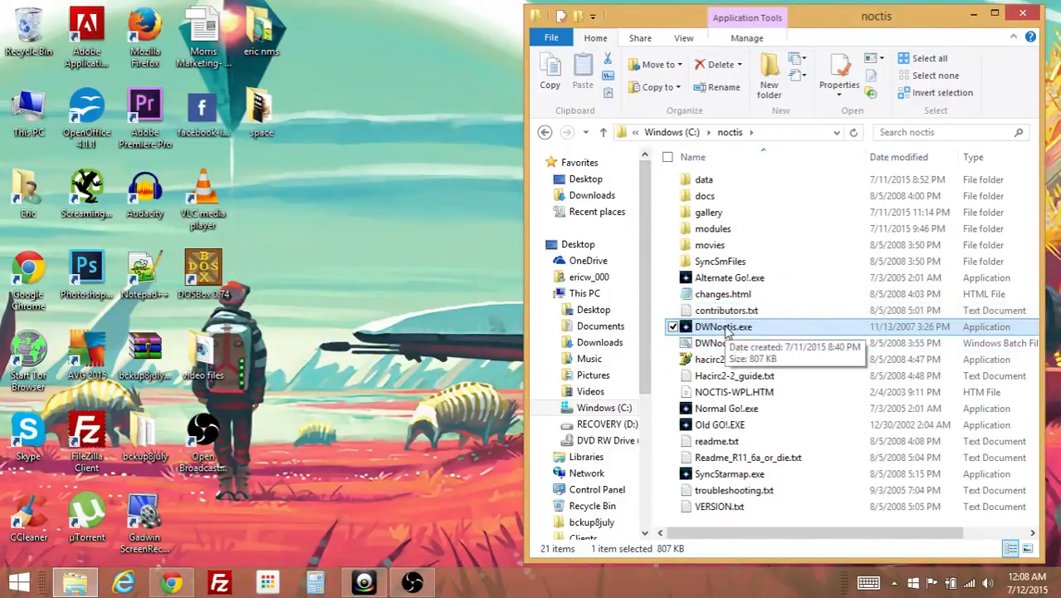